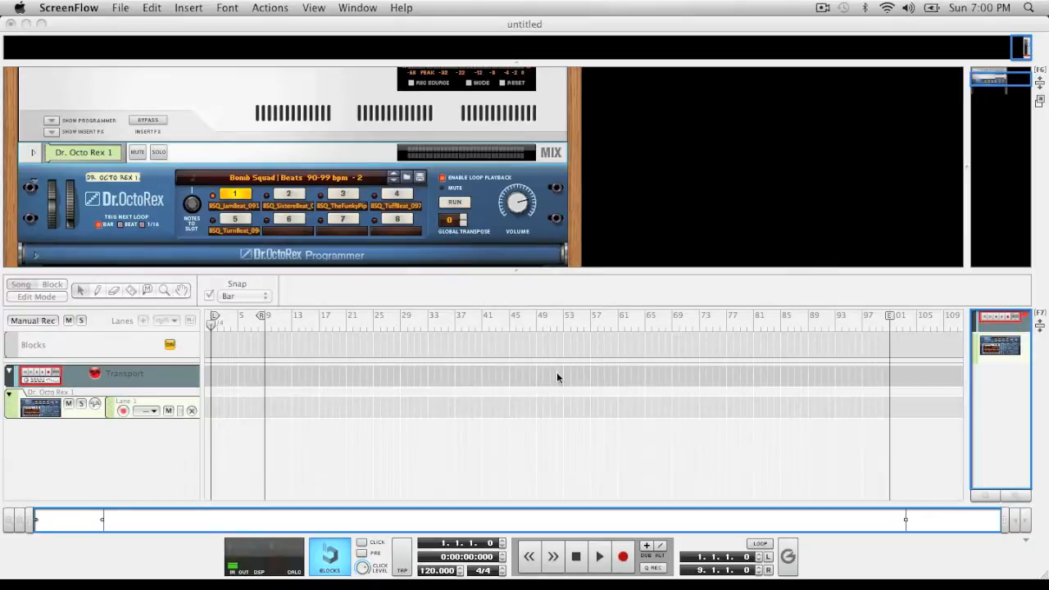
{"action": "mouse_move", "coordinate": [179, 190]}
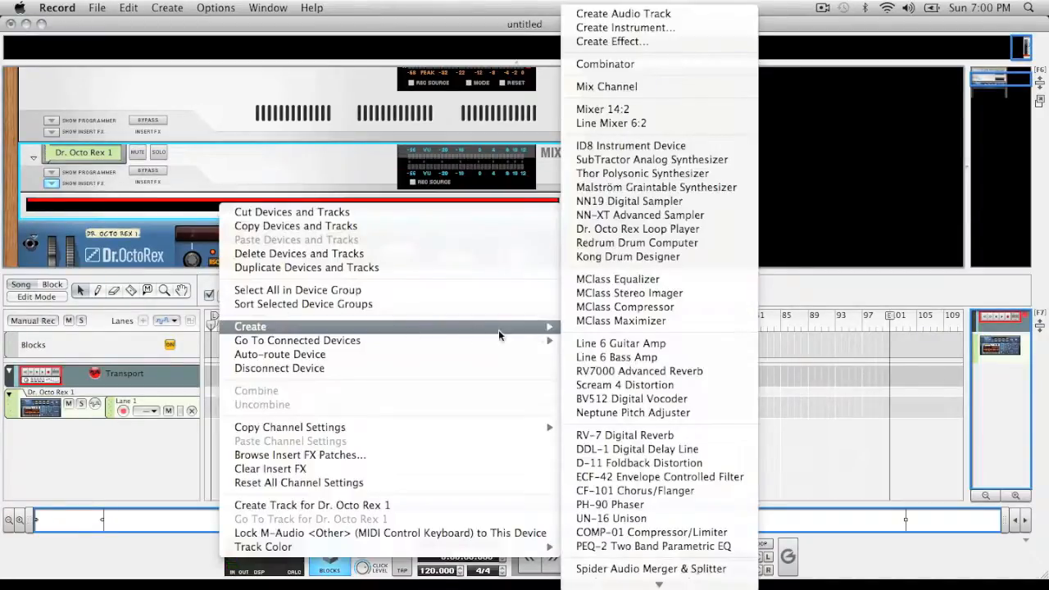
{"action": "mouse_move", "coordinate": [659, 476]}
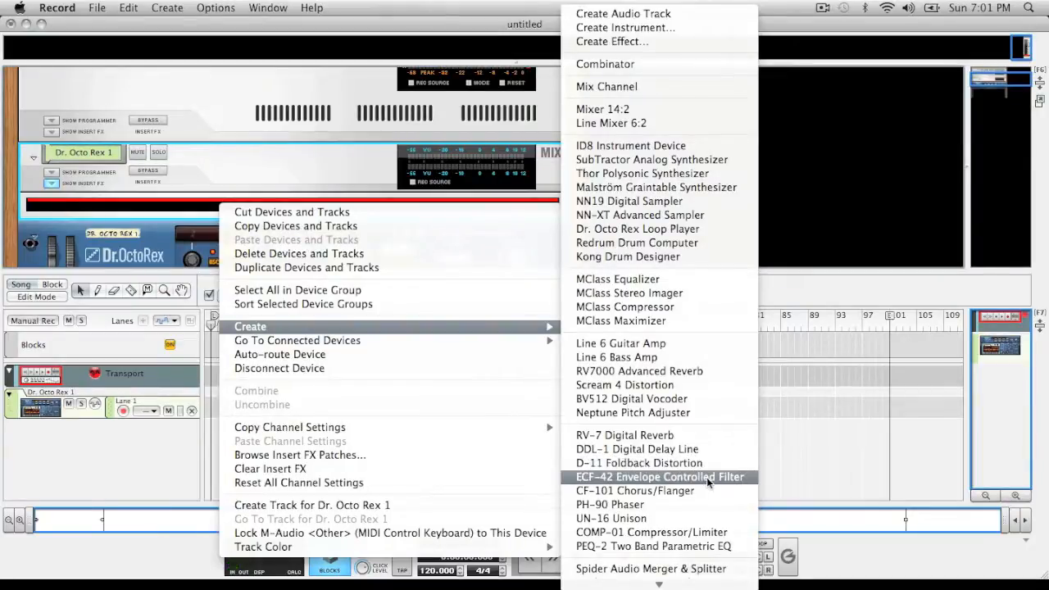
Add an ECF-42 under Dr. Octo Rex; map Frequency to CC 74 and Resonance to CC 71.
{"action": "left_click", "coordinate": [659, 477]}
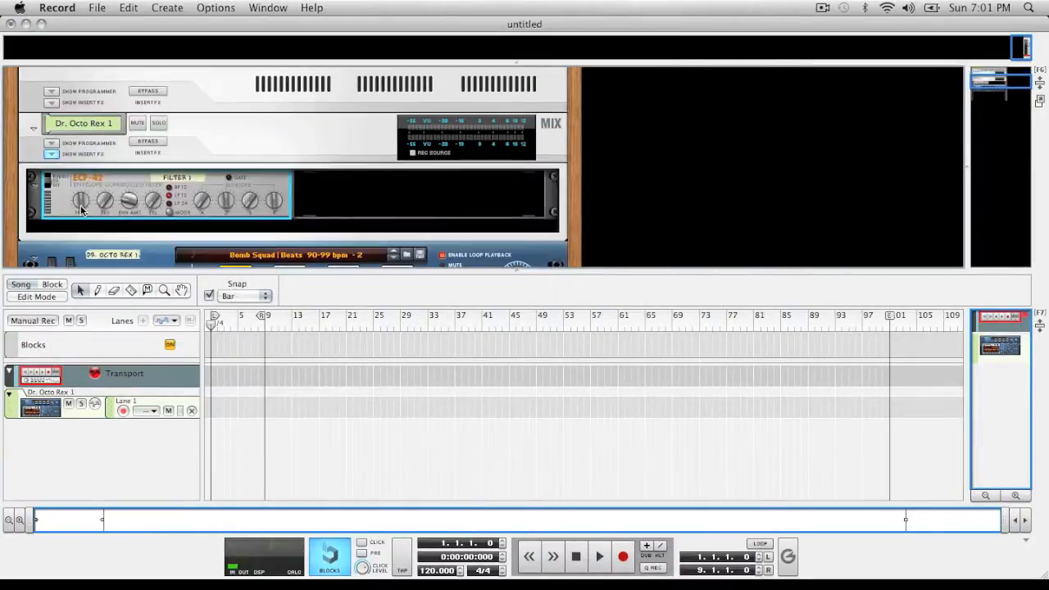
{"action": "right_click", "coordinate": [82, 209]}
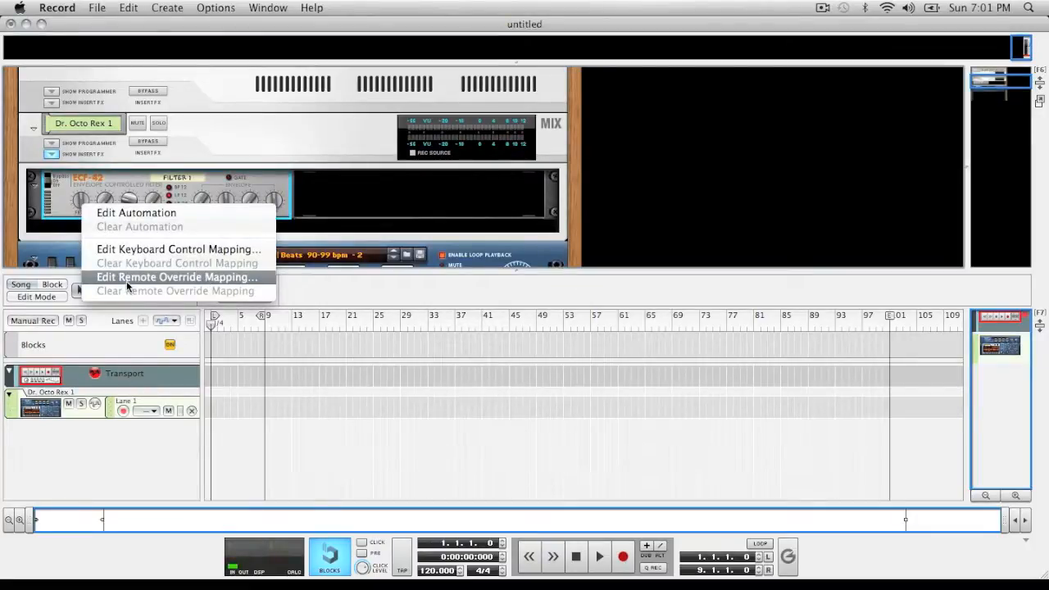
{"action": "left_click", "coordinate": [174, 277]}
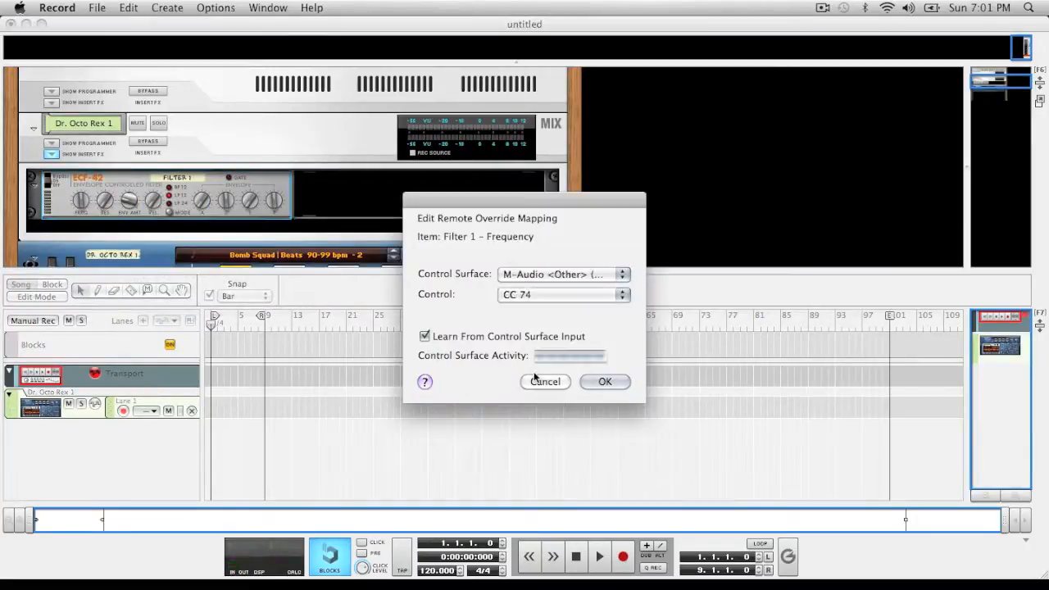
{"action": "left_click", "coordinate": [605, 381]}
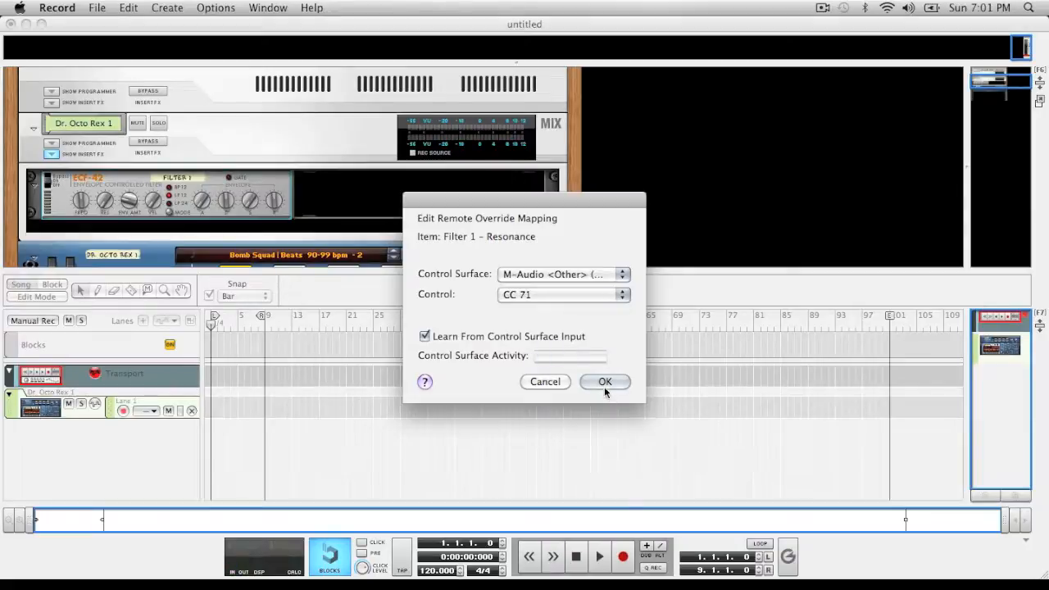
{"action": "left_click", "coordinate": [604, 381]}
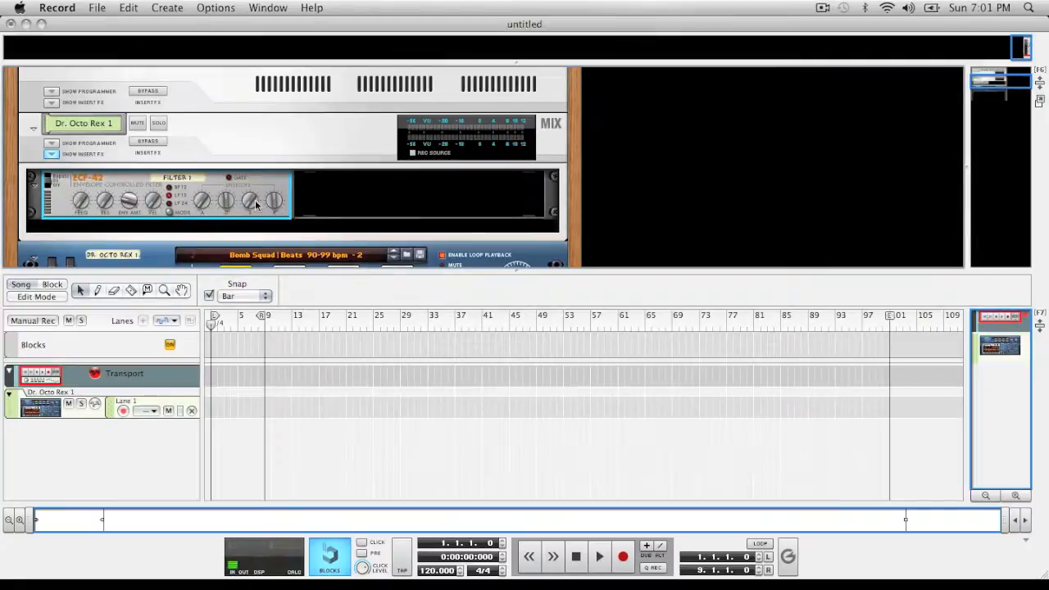
Create a sequencer track for the ECF-42 device, named Filter 1.
{"action": "right_click", "coordinate": [256, 205]}
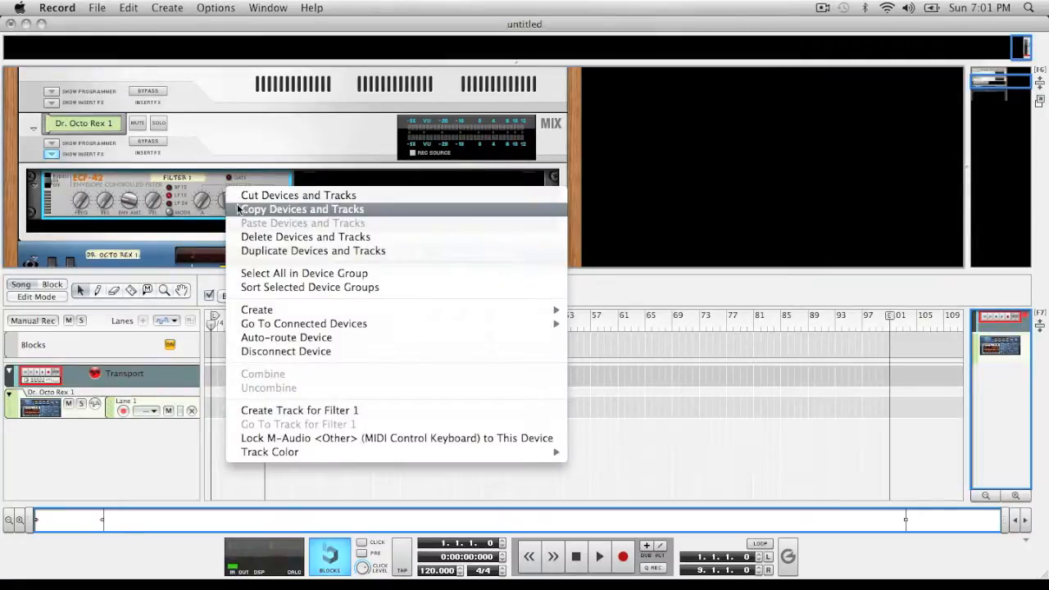
{"action": "mouse_move", "coordinate": [377, 411]}
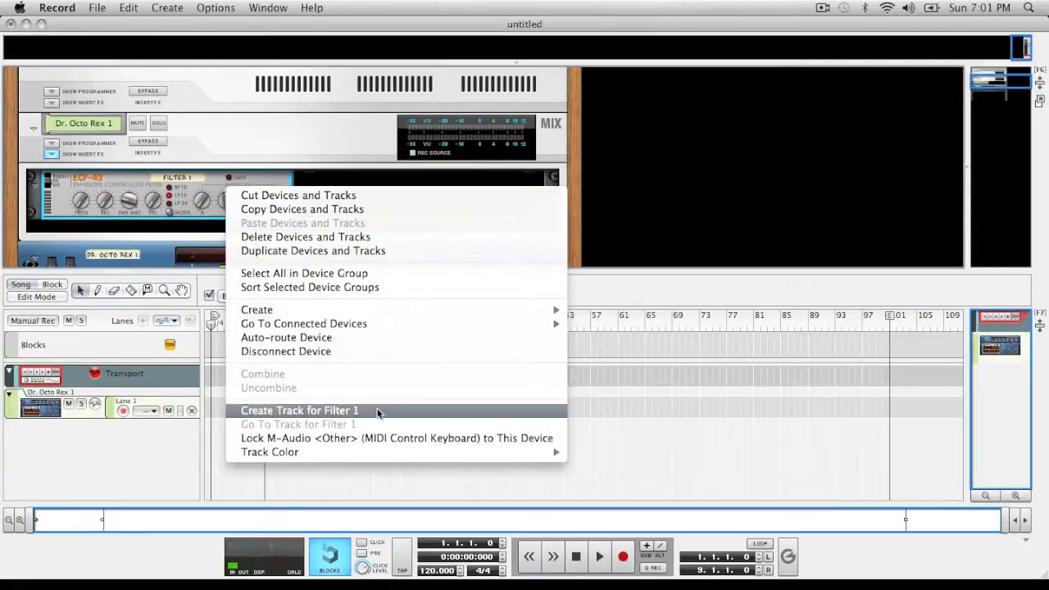
{"action": "left_click", "coordinate": [299, 410]}
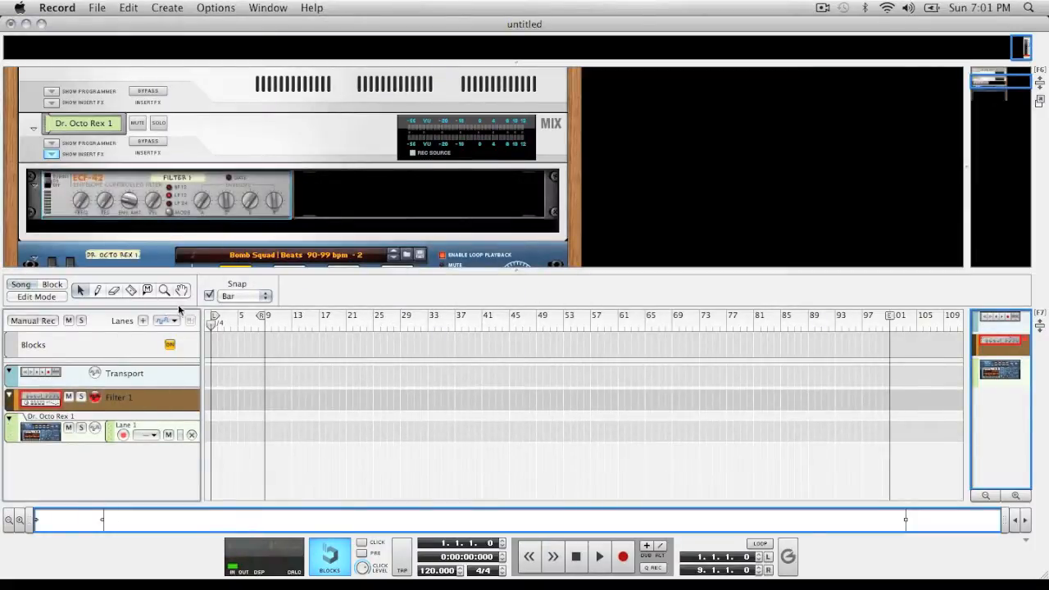
Bring Dr. OctoRex into view and record filter automation with the song running past bar 5.
{"action": "left_click", "coordinate": [576, 556]}
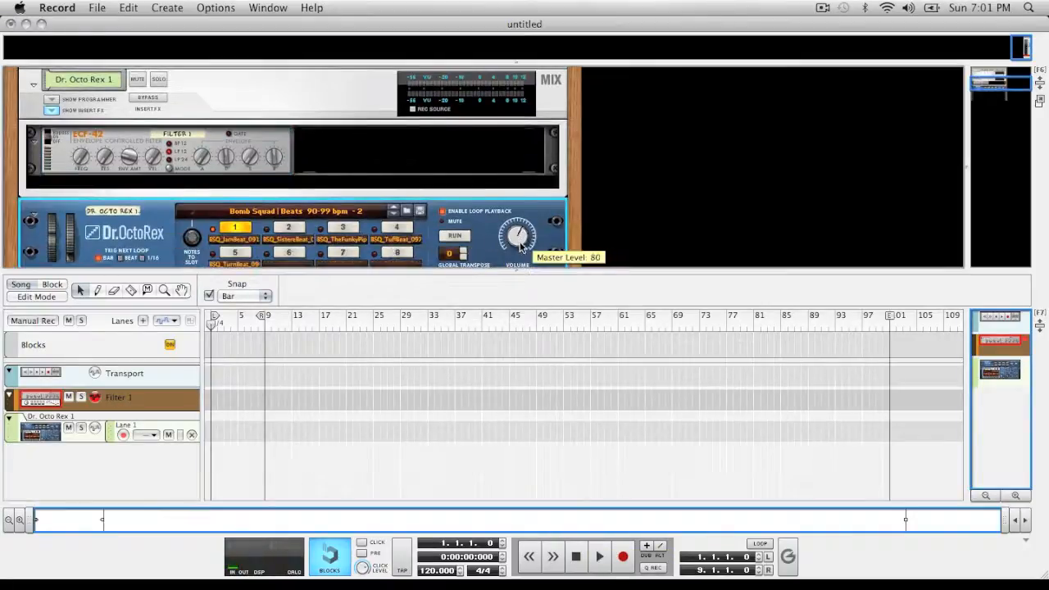
{"action": "left_click", "coordinate": [599, 556]}
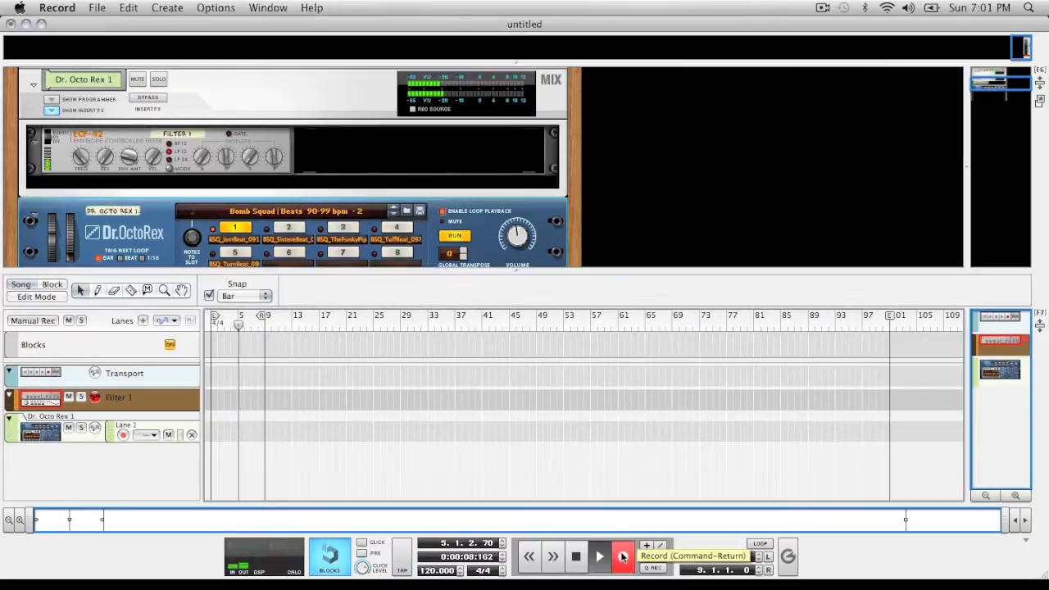
{"action": "left_click", "coordinate": [623, 557]}
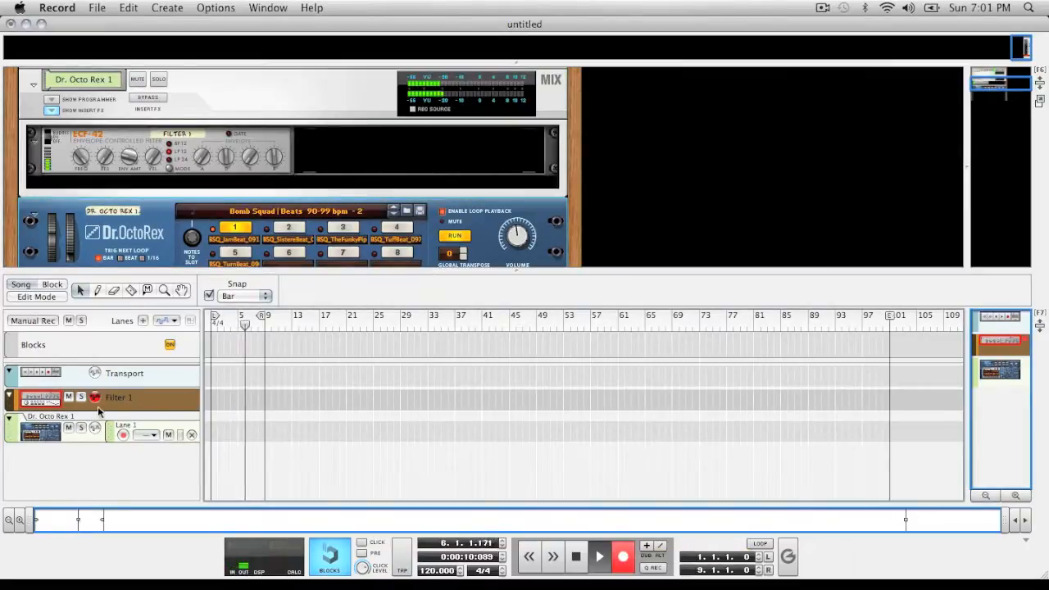